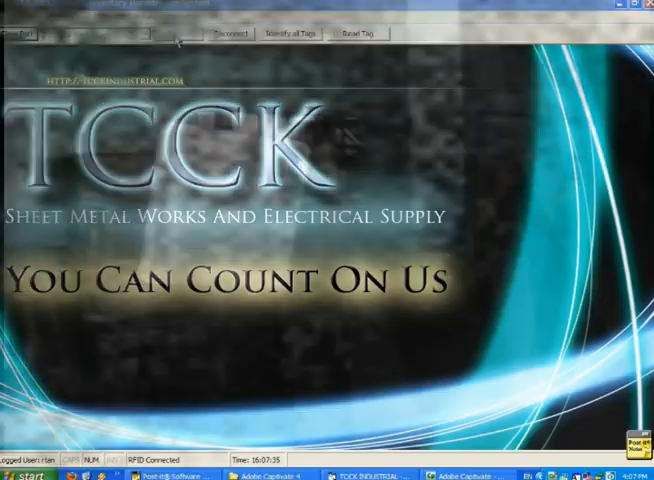
Connect to the RFID reader and identify all tagged tools in range
{"action": "left_click", "coordinate": [300, 34]}
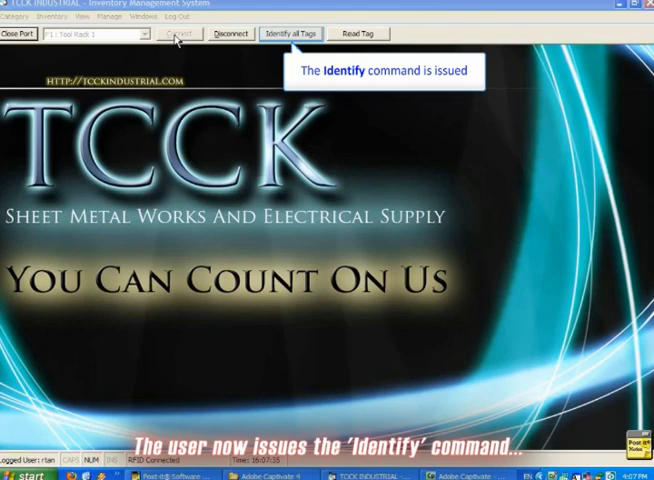
{"action": "left_click", "coordinate": [292, 34]}
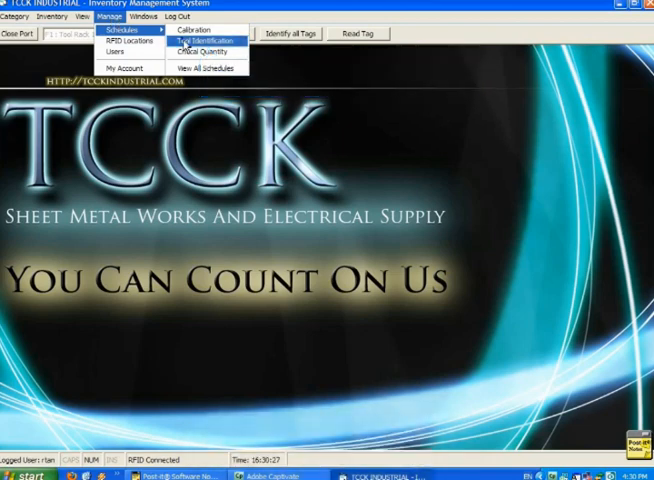
Enable a preferred daily identification schedule with its hour and minute in Manage > schedules
{"action": "left_click", "coordinate": [206, 40]}
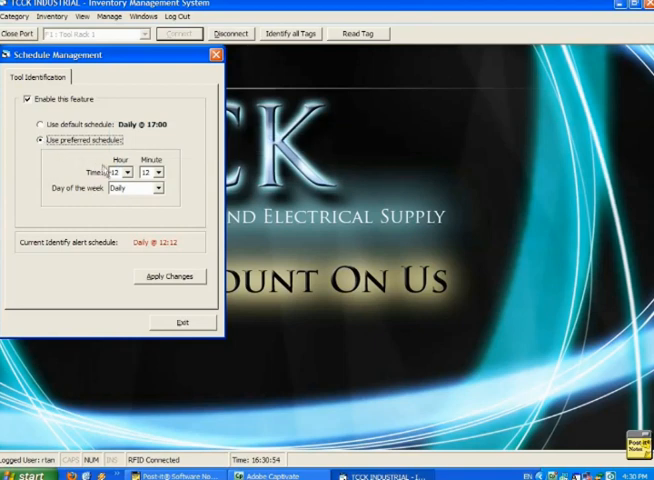
{"action": "left_click", "coordinate": [128, 172]}
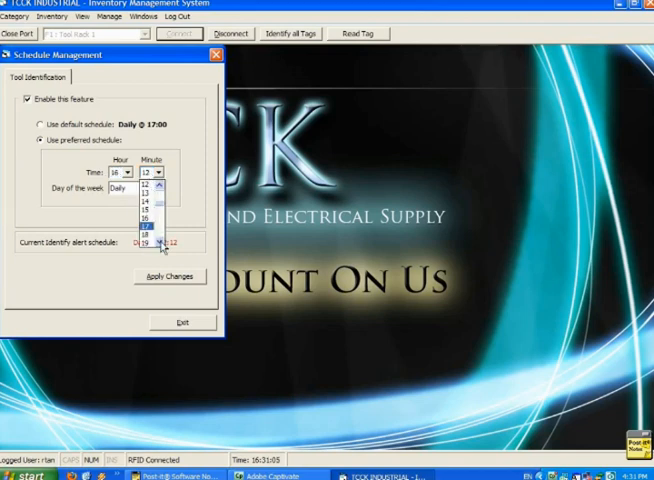
{"action": "left_click", "coordinate": [148, 172]}
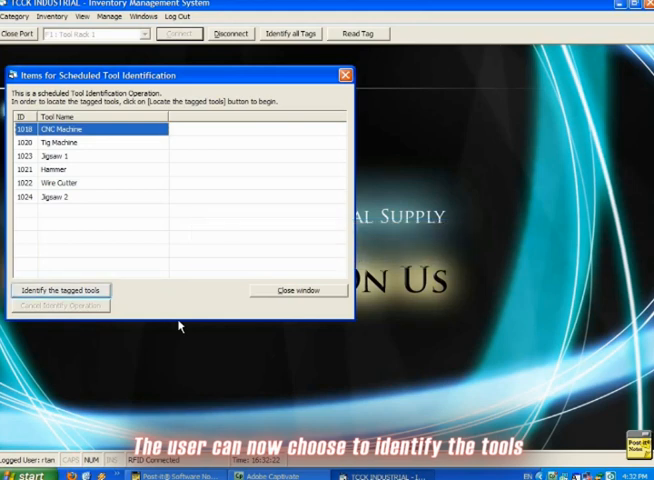
Run identification of the listed tagged tools, acknowledge it is set and close the list
{"action": "left_click", "coordinate": [60, 290]}
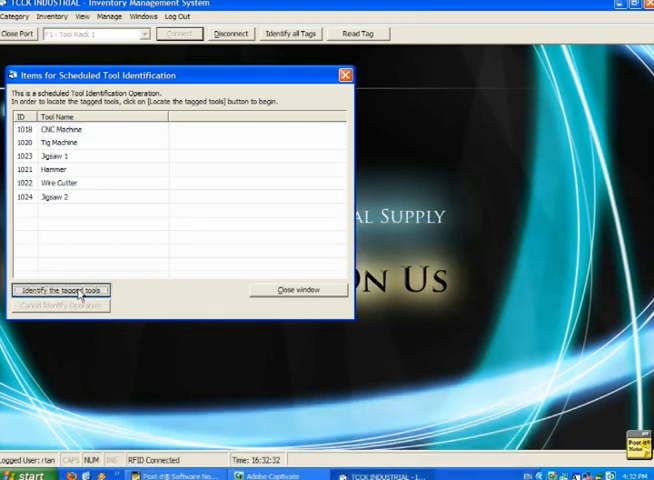
{"action": "left_click", "coordinate": [62, 290]}
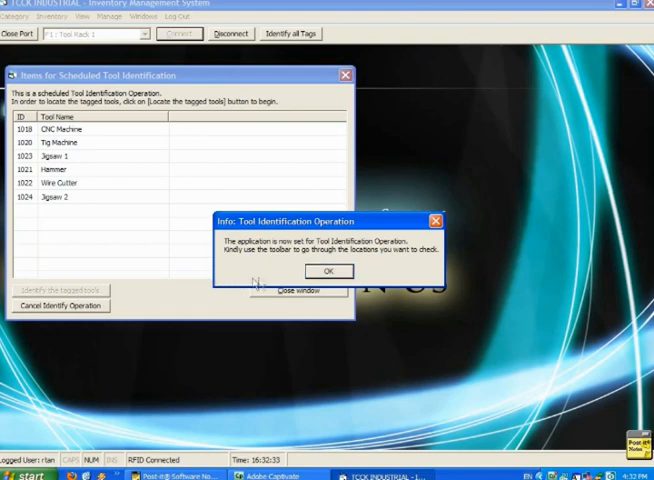
{"action": "left_click", "coordinate": [328, 272]}
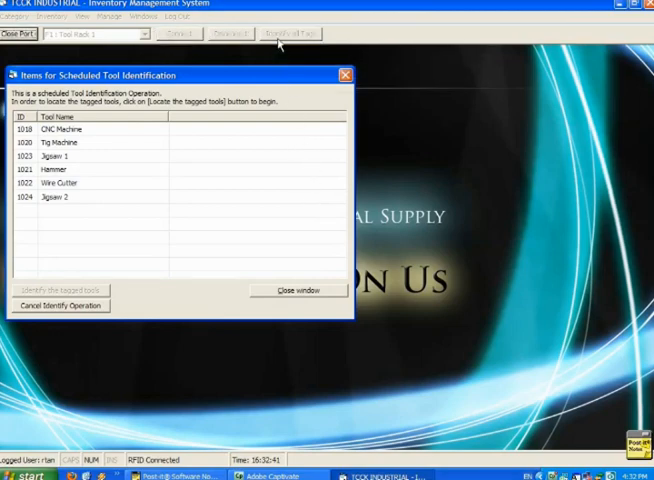
{"action": "left_click", "coordinate": [288, 32]}
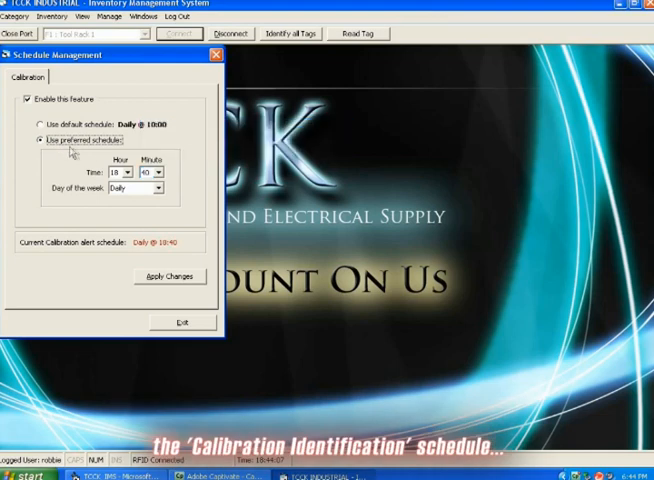
Pick the calibration alert minute from the dropdown and apply the new schedule
{"action": "left_click", "coordinate": [170, 172]}
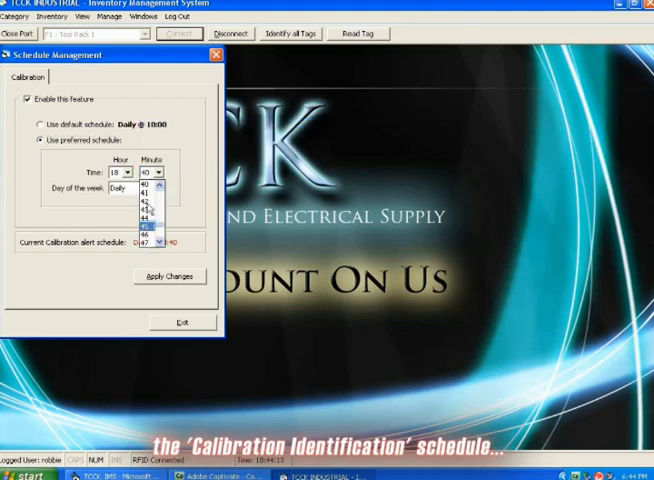
{"action": "left_click", "coordinate": [150, 220]}
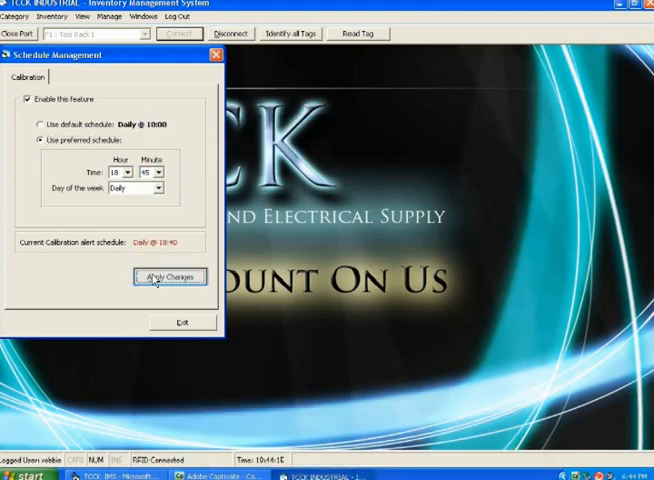
{"action": "left_click", "coordinate": [168, 276]}
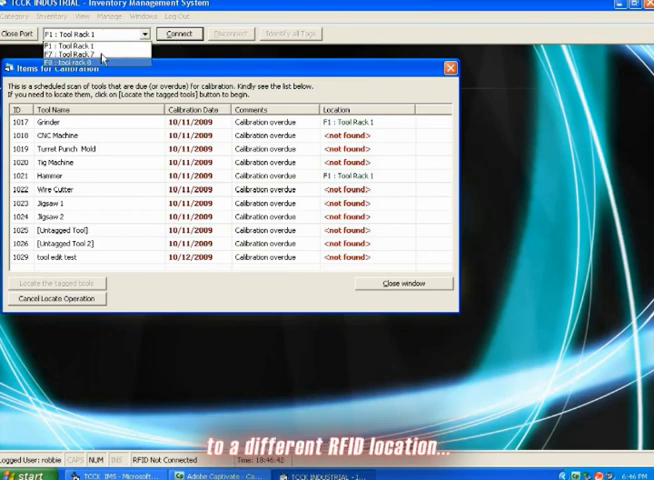
Choose another RFID tool rack location in the Items for Calibration window
{"action": "left_click", "coordinate": [290, 32]}
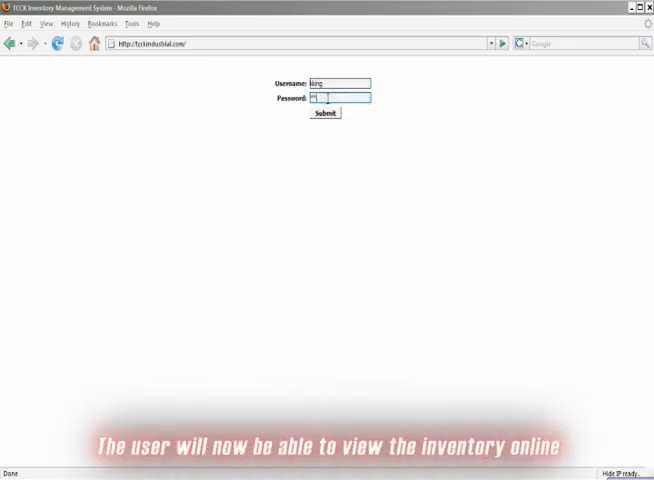
Sign in with the password, then view the Category, Inventory and Calibration tables
{"action": "type", "text": "password"}
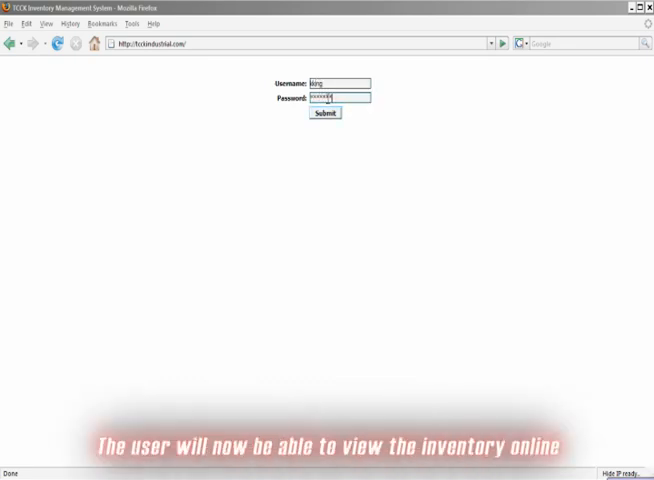
{"action": "left_click", "coordinate": [324, 112]}
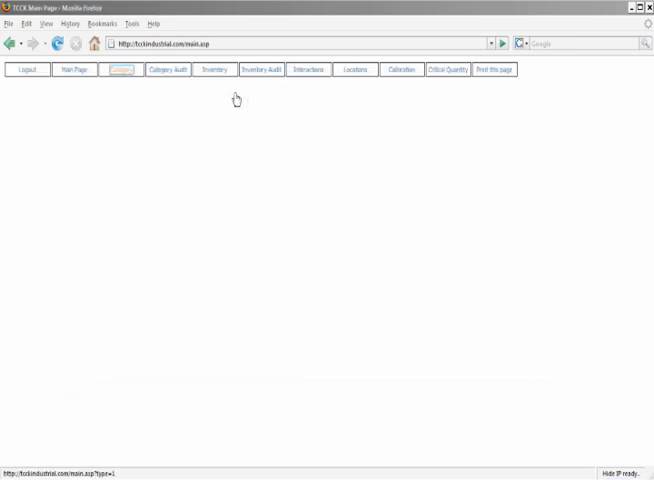
{"action": "left_click", "coordinate": [170, 70]}
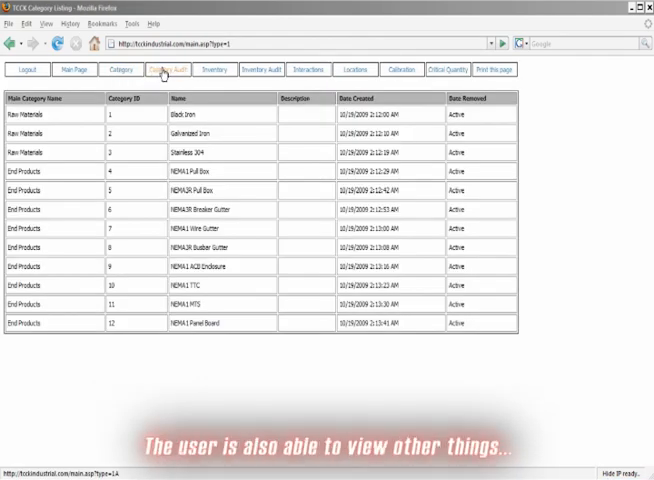
{"action": "left_click", "coordinate": [206, 70]}
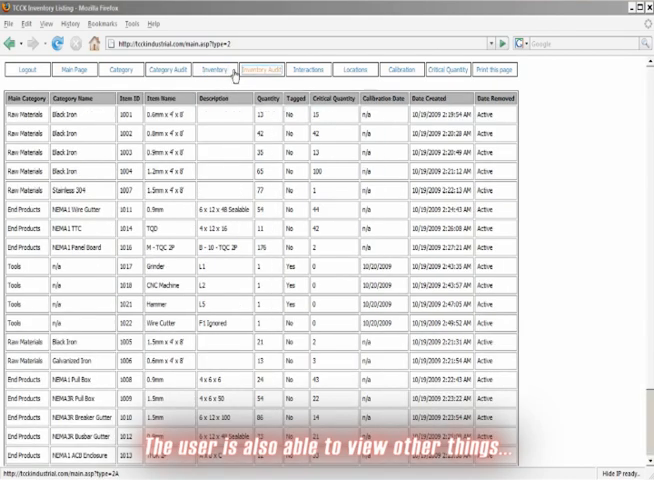
{"action": "left_click", "coordinate": [308, 68]}
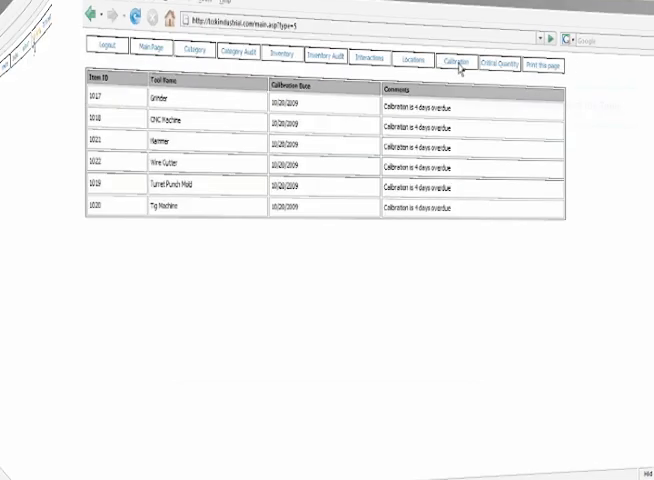
Show the Critical Quantity table, print the page and acknowledge the alert
{"action": "left_click", "coordinate": [452, 68]}
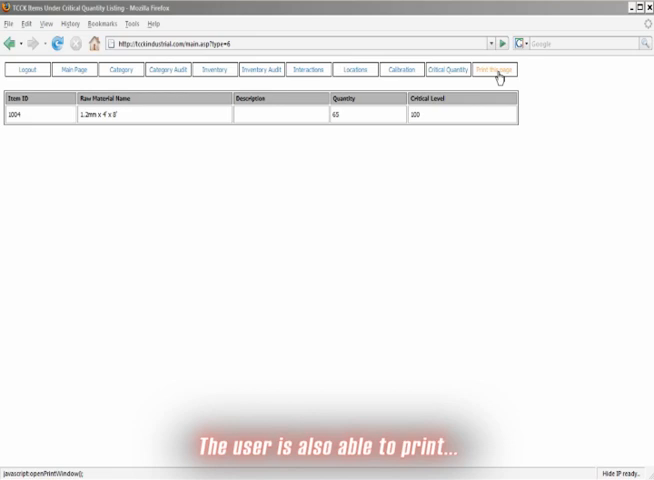
{"action": "left_click", "coordinate": [500, 68]}
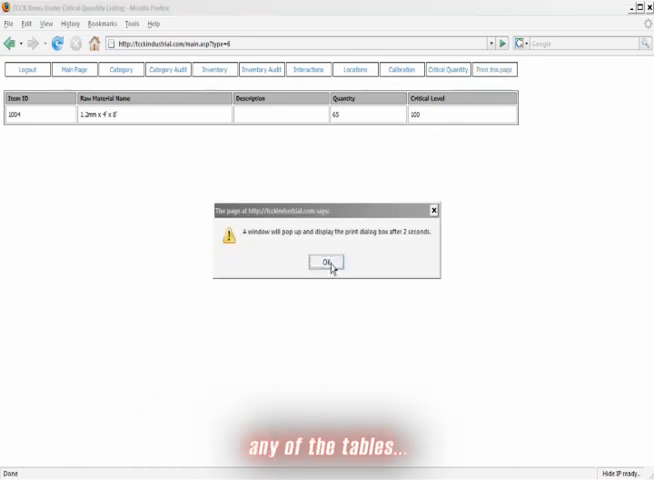
{"action": "left_click", "coordinate": [322, 264]}
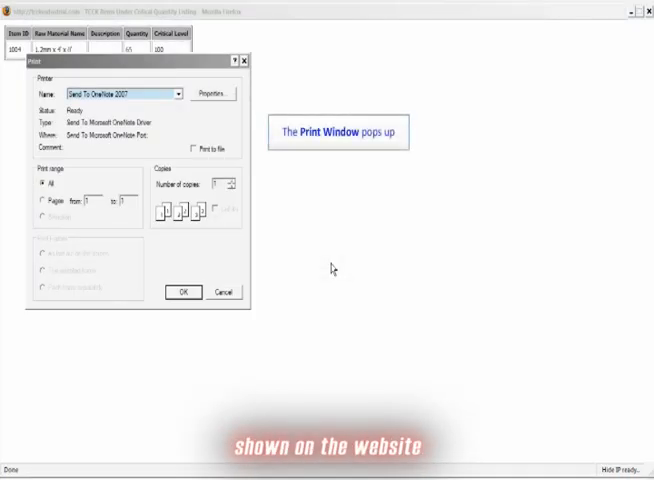